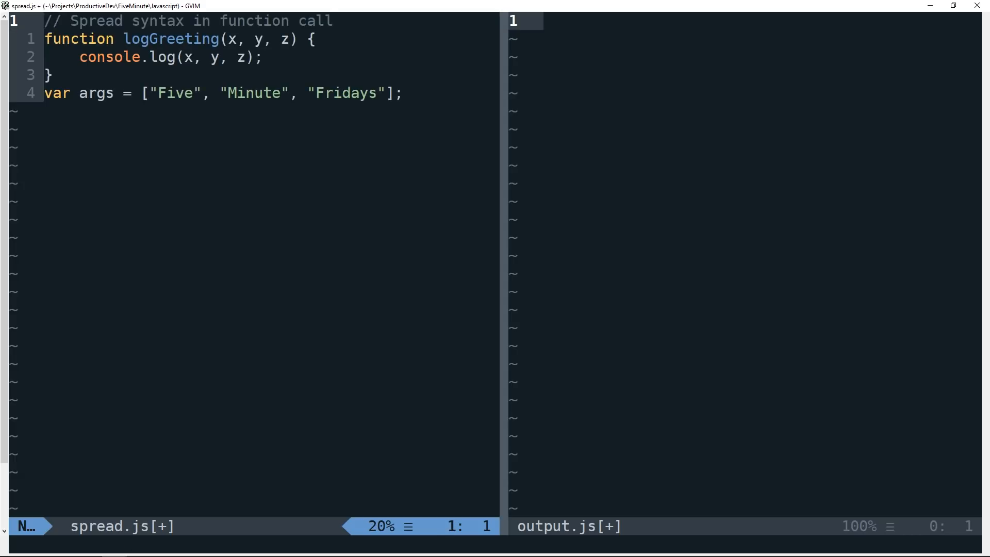
# Review the logGreeting function and its console.log body before the args array
pyautogui.press('j')
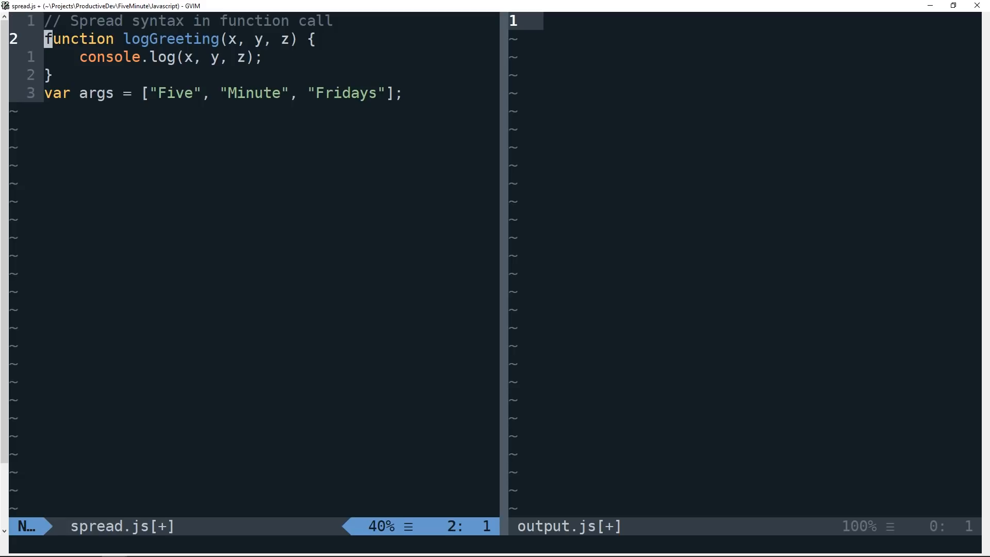
pyautogui.press('j')
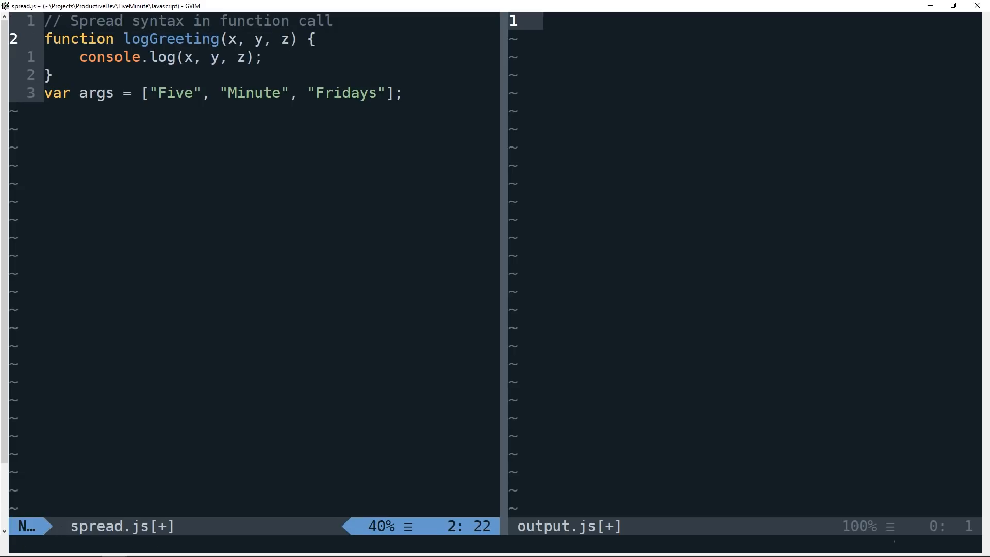
pyautogui.press('V')
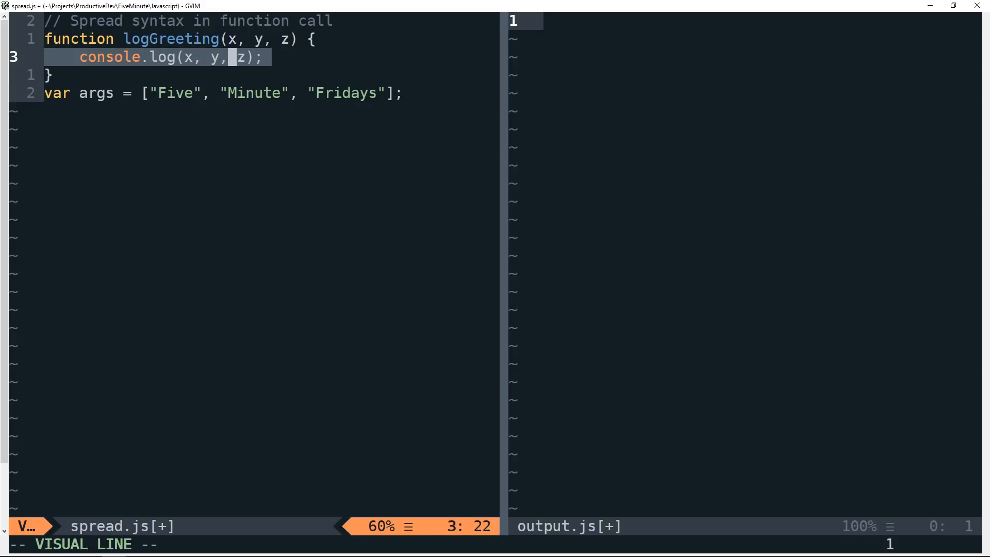
pyautogui.press('Escape')
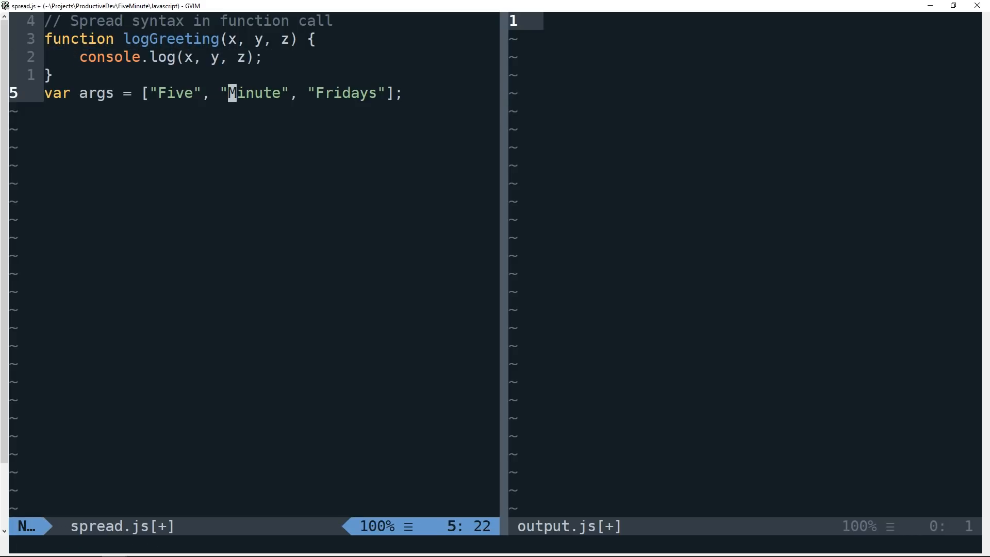
# Add the '// Previously, we might use apply:' comment and logGreeting.apply(null, args); below args
pyautogui.press('V')
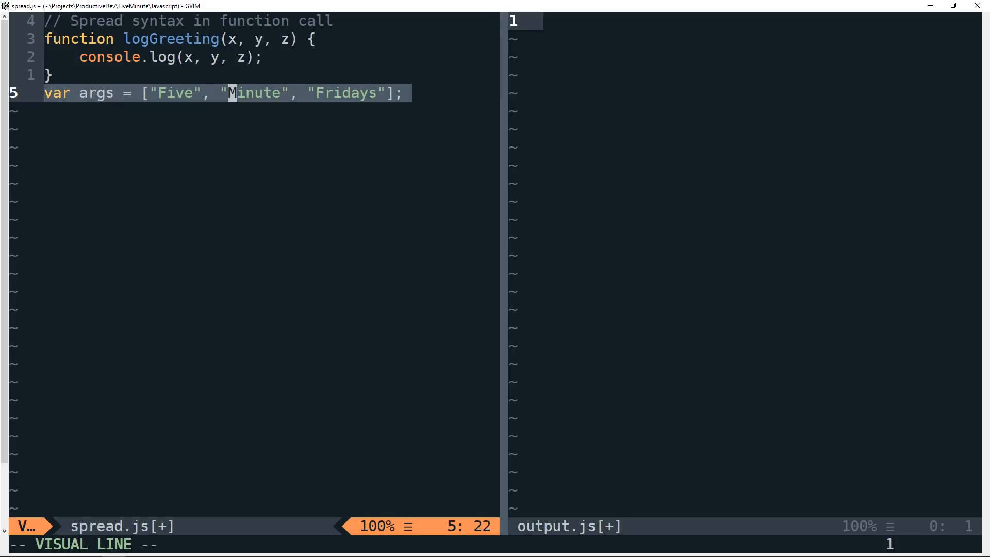
pyautogui.press('Escape')
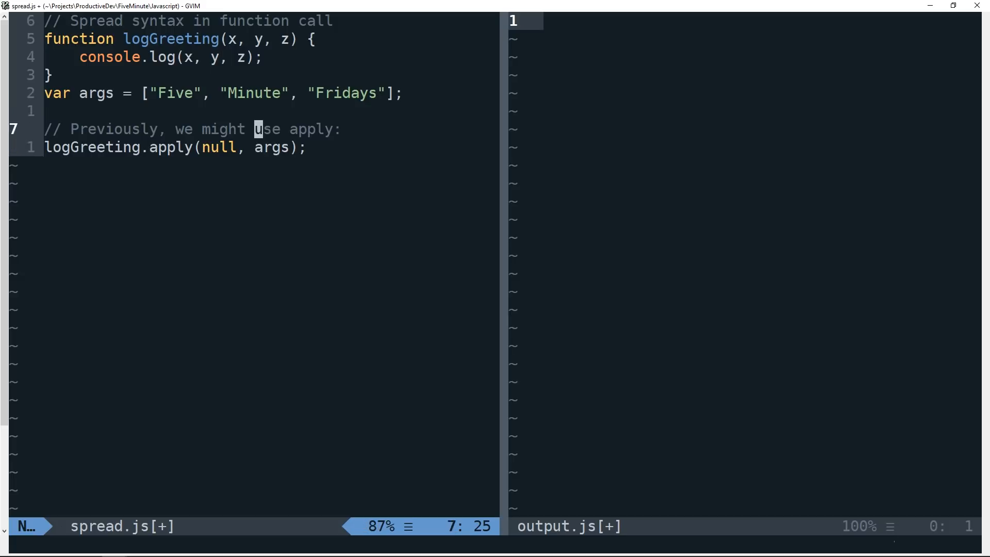
pyautogui.press('V')
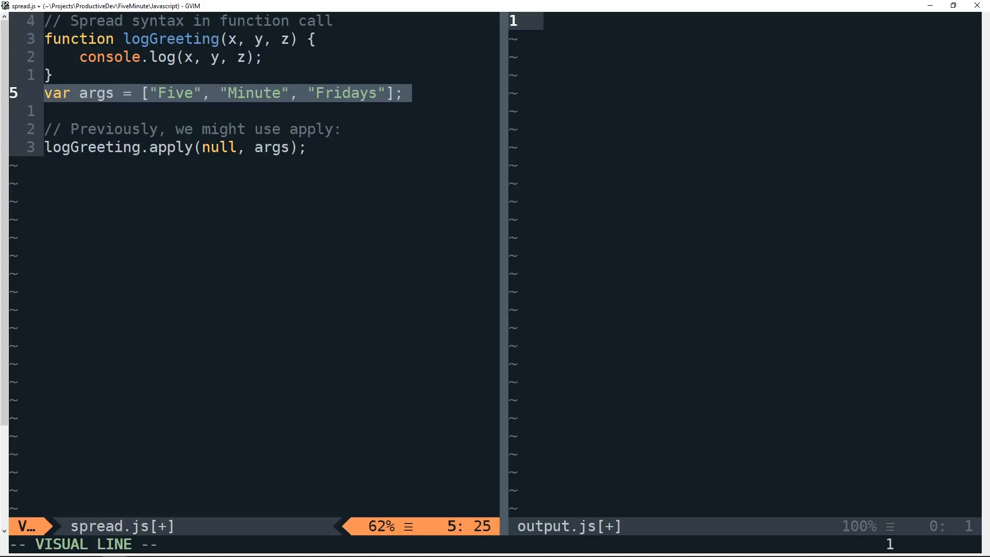
pyautogui.press('Escape')
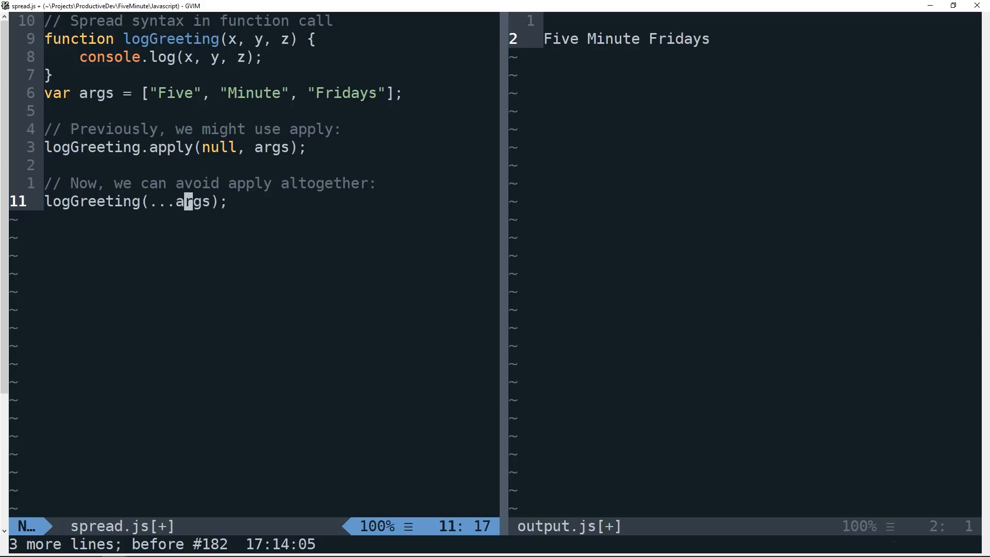
# Add logGreeting(...args), save and run node so output.js prints 'Five Minute Fridays' twice
pyautogui.press('V')
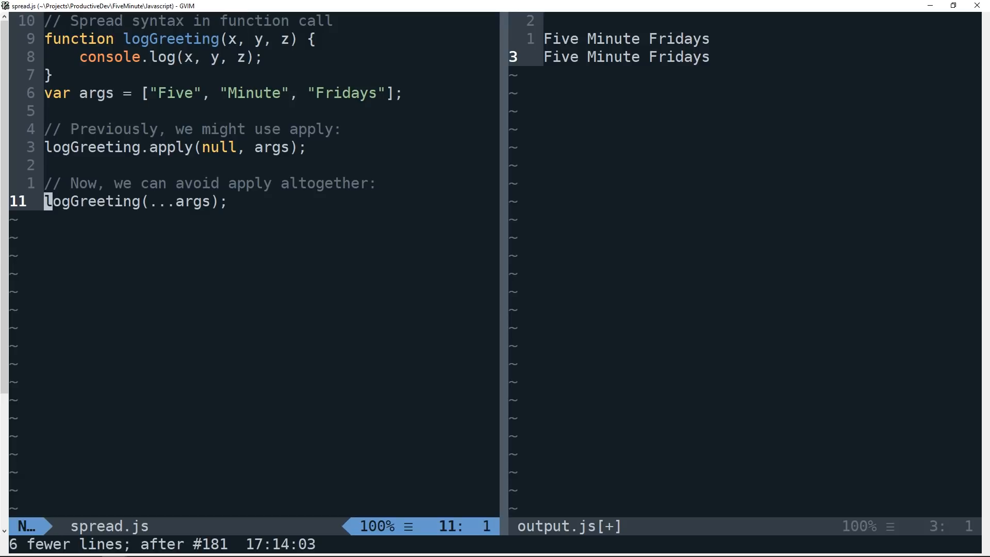
pyautogui.press('V')
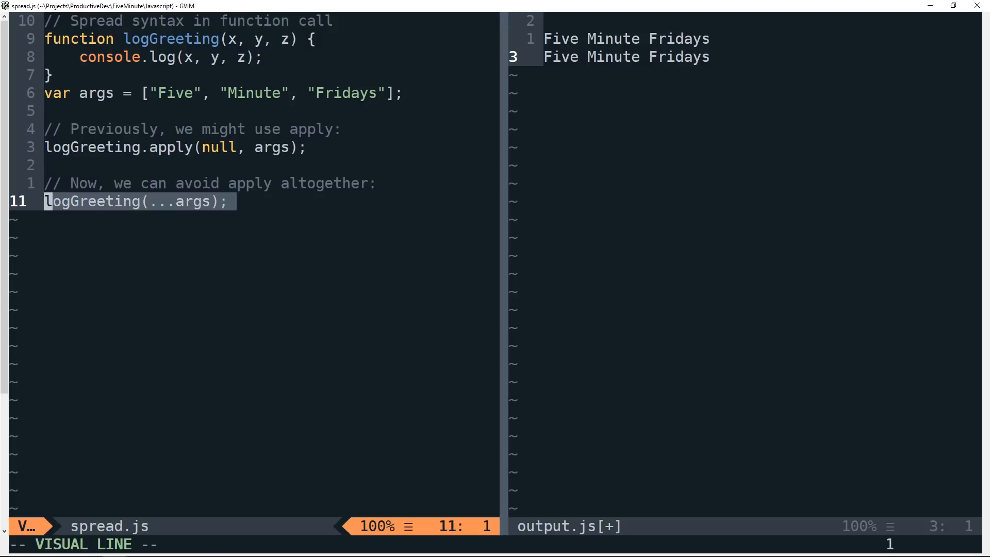
pyautogui.press('Escape')
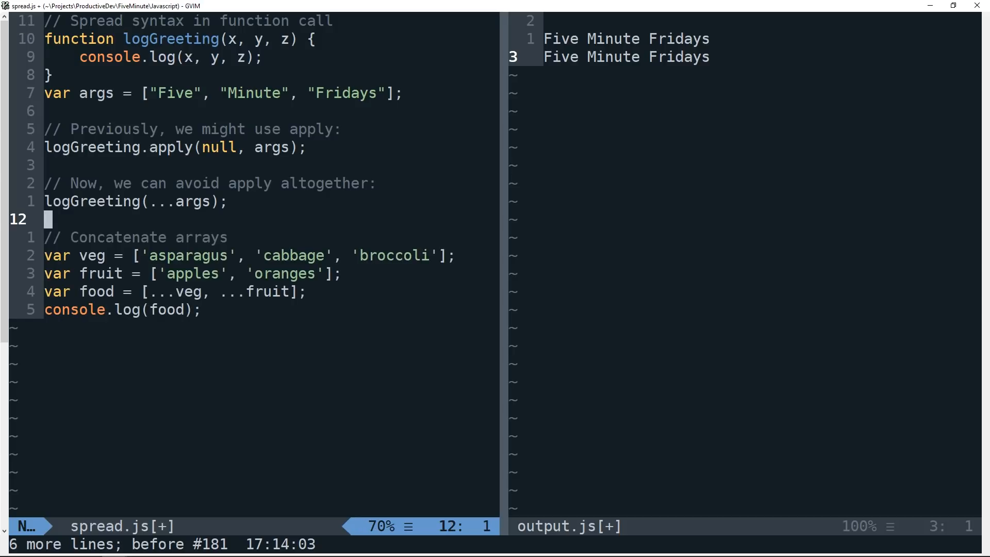
# Add veg and fruit arrays with food = [...veg, ...fruit], then save and run to print food
pyautogui.press('j')
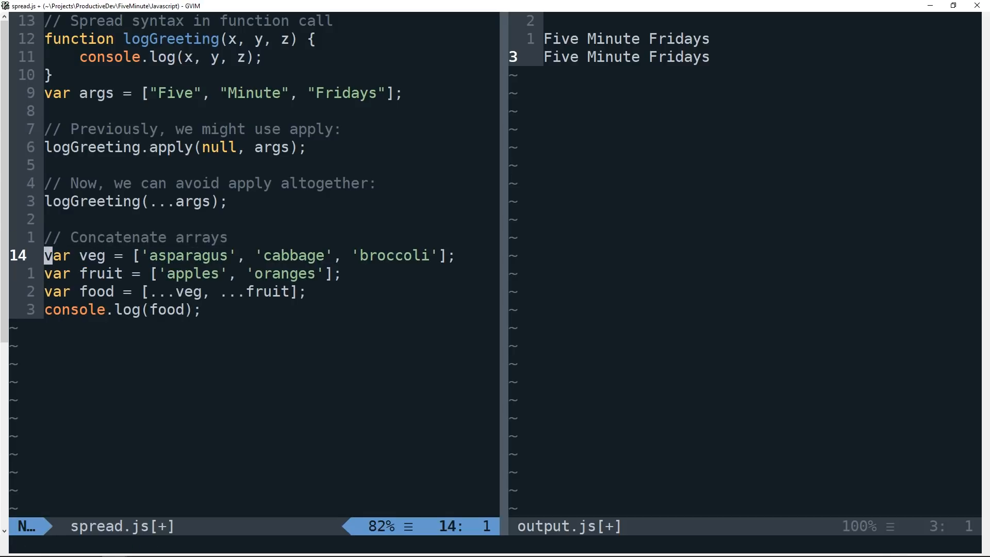
pyautogui.press('V')
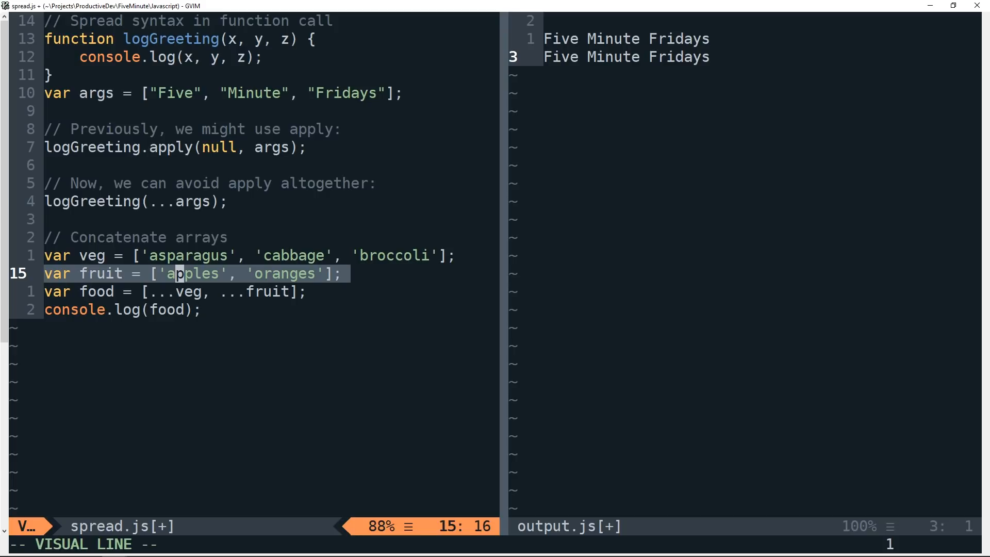
pyautogui.press('Escape')
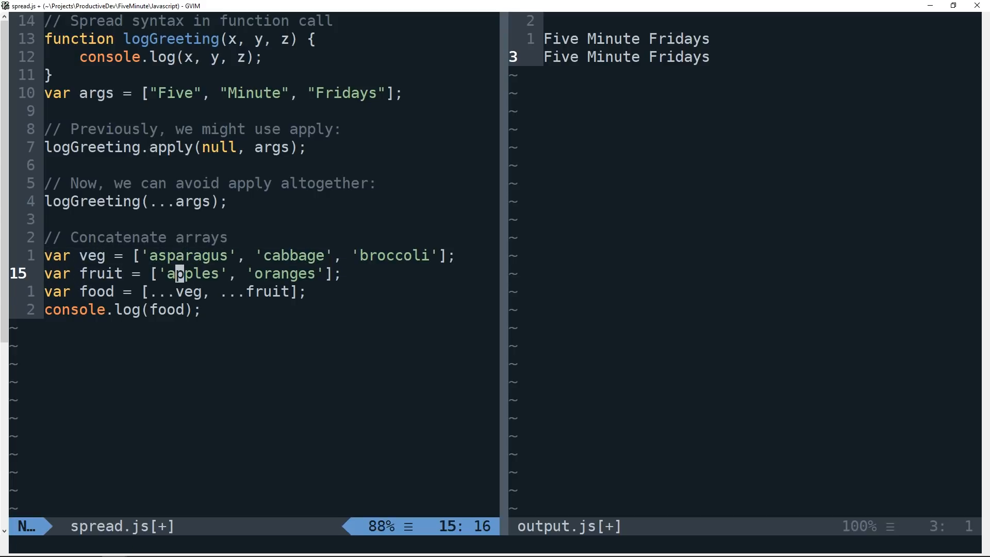
pyautogui.press('j')
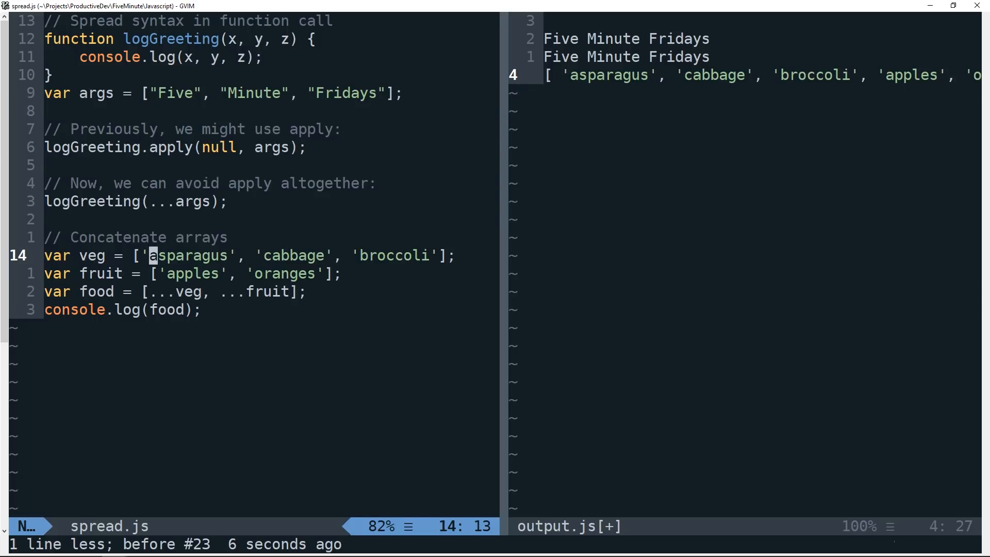
# Check the merged food array in output.js and start the Math.max spread section
pyautogui.press('e')
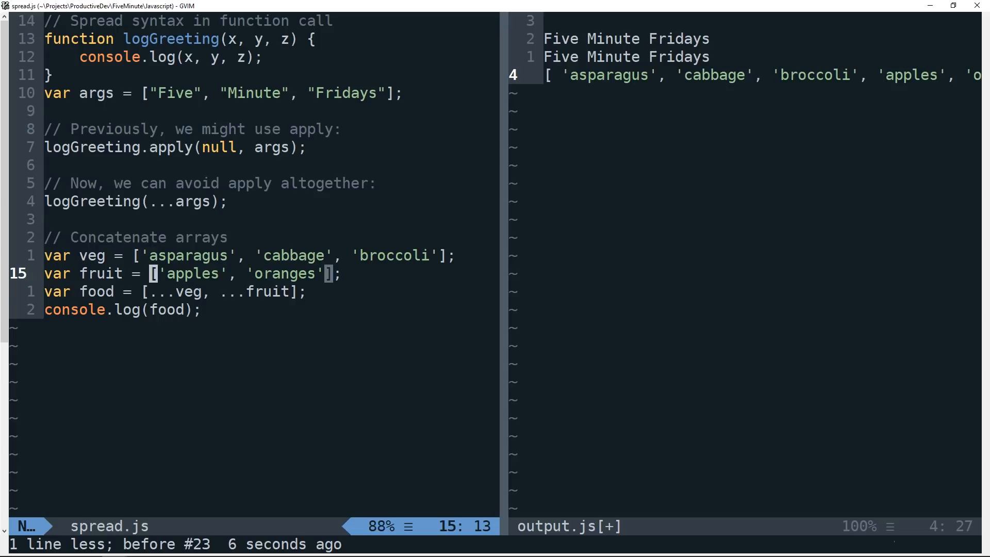
pyautogui.press('j')
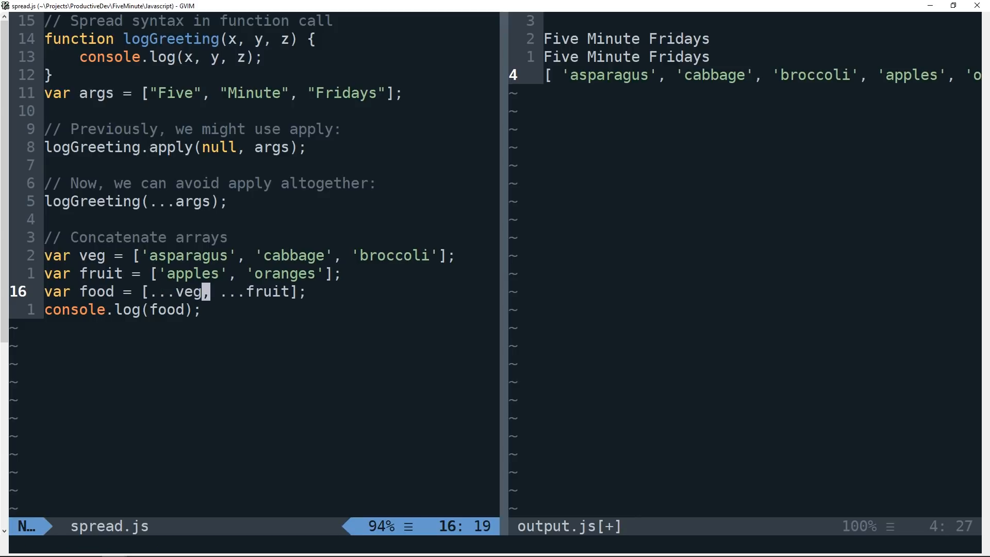
pyautogui.press('V')
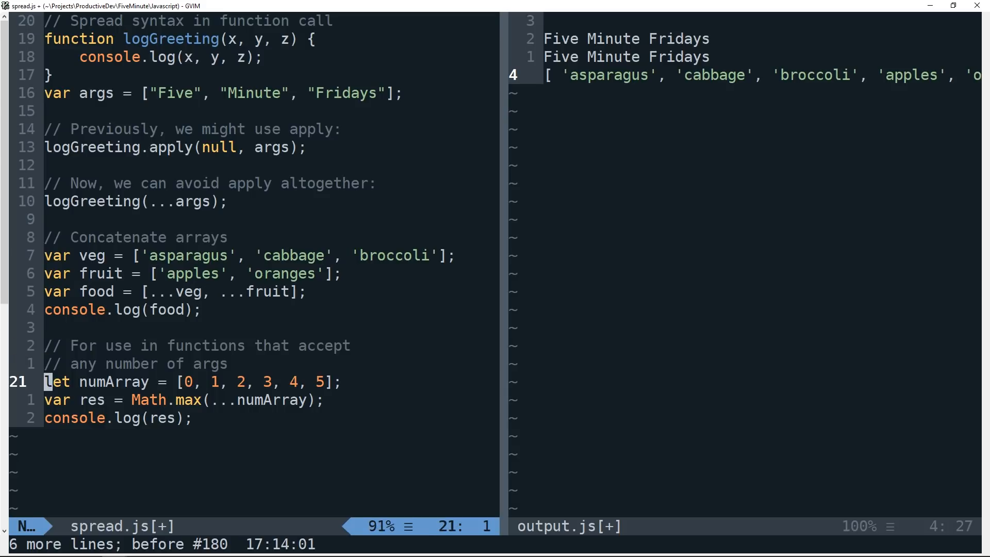
# Add numArray = [0, 1, 2, 3, 4, 5], res = Math.max(...numArray) and console.log(res)
pyautogui.press('j')
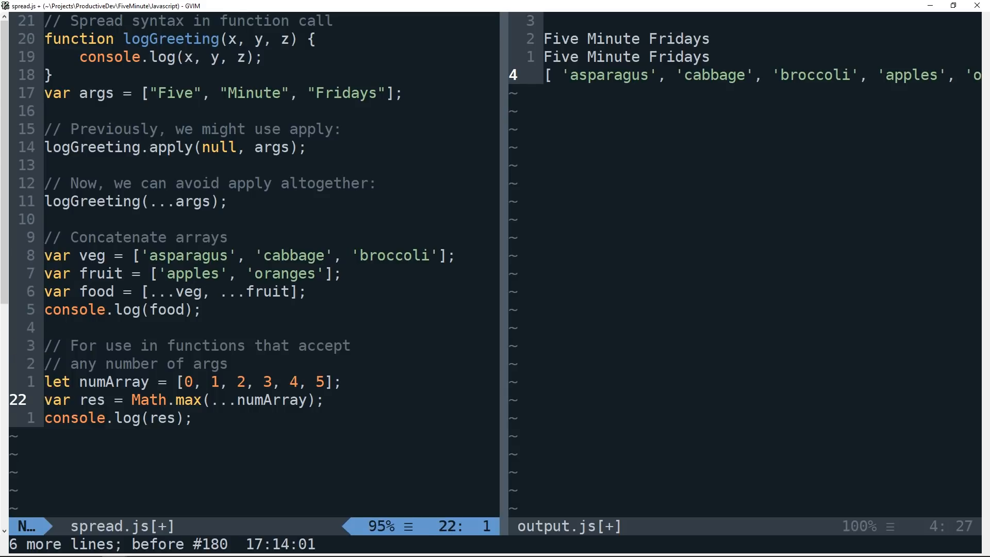
pyautogui.press('V')
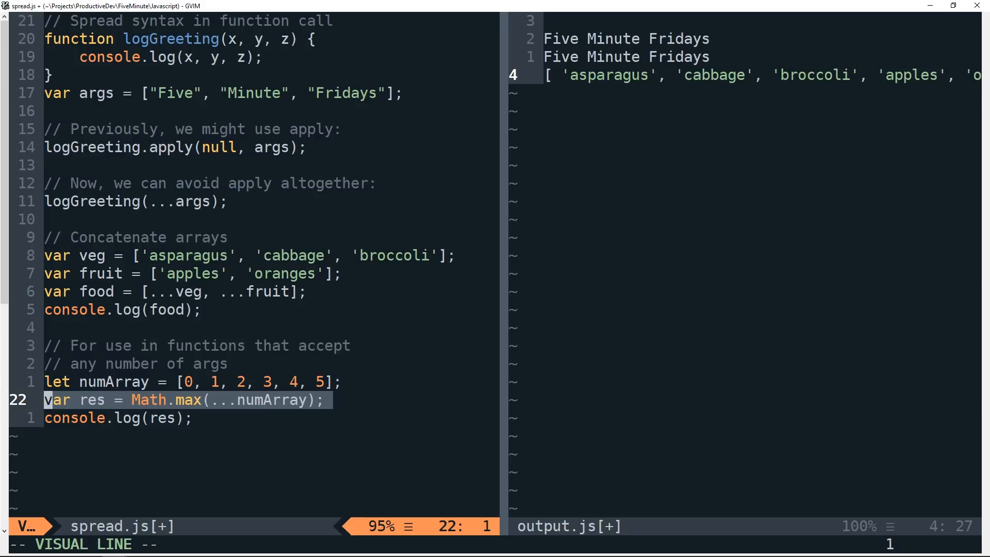
pyautogui.press('Escape')
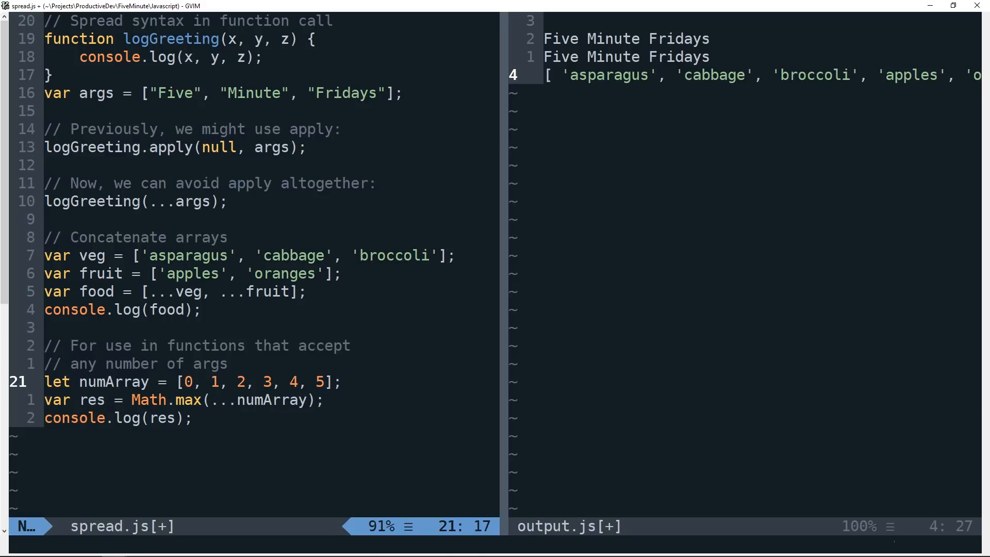
pyautogui.press('j')
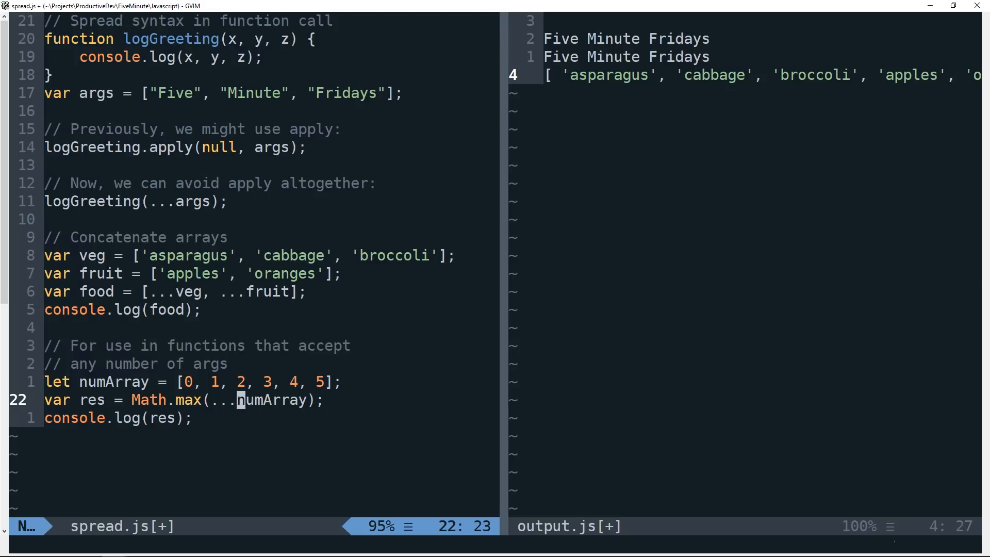
pyautogui.press('V')
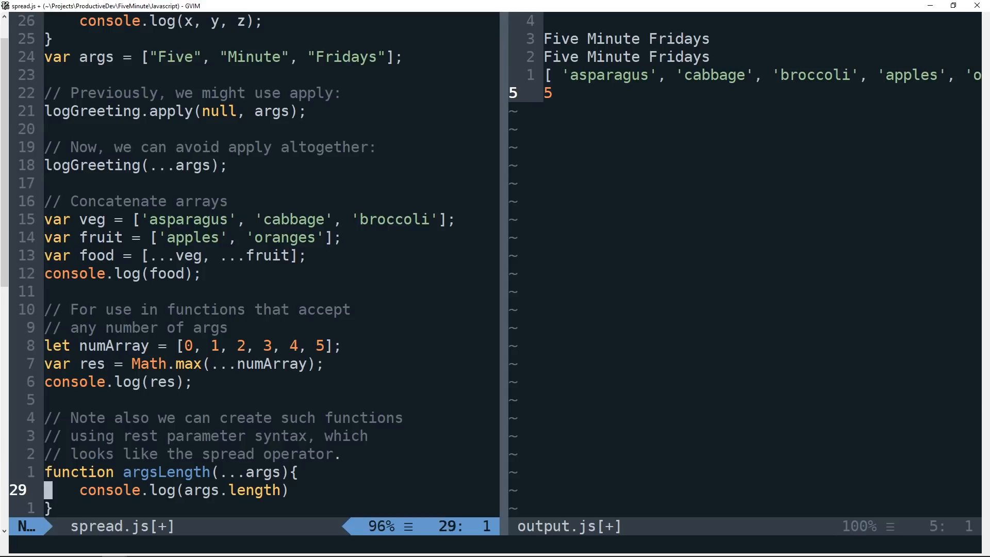
# Define argsLength(...args) logging args.length, call argsLength('foo', 'bar', 'baz'), run to print 5 then 3
pyautogui.press('k')
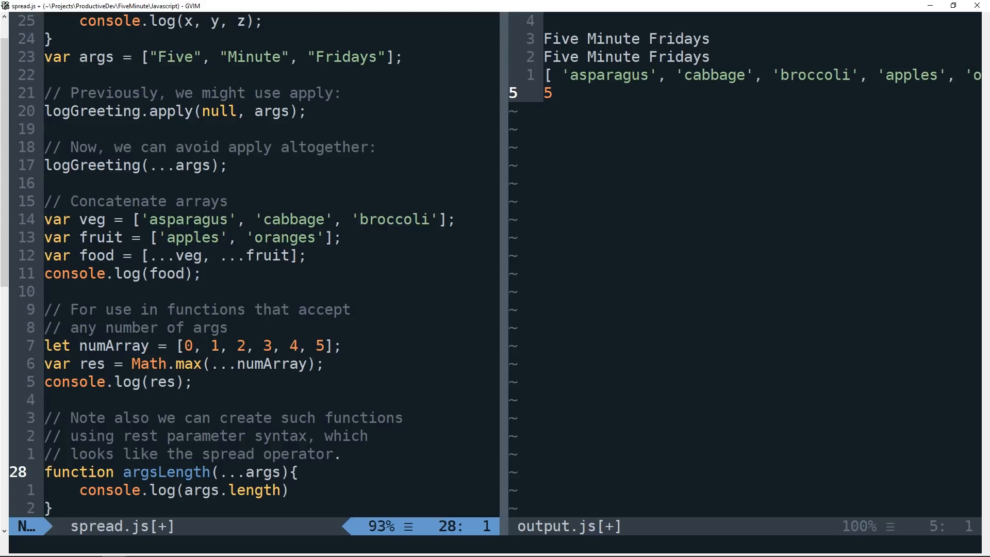
pyautogui.press('j')
pyautogui.write("argsLength('foo', 'bar');")
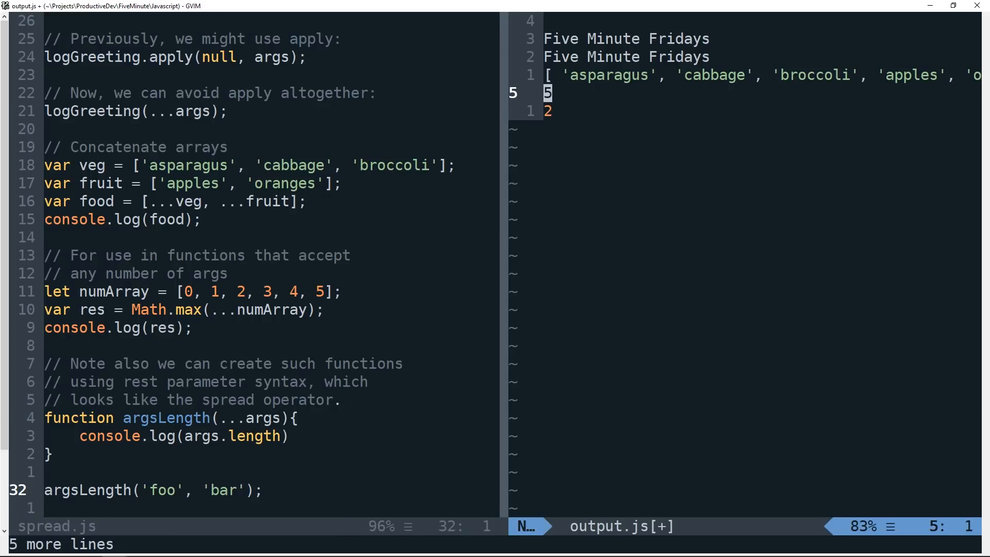
pyautogui.press('V')
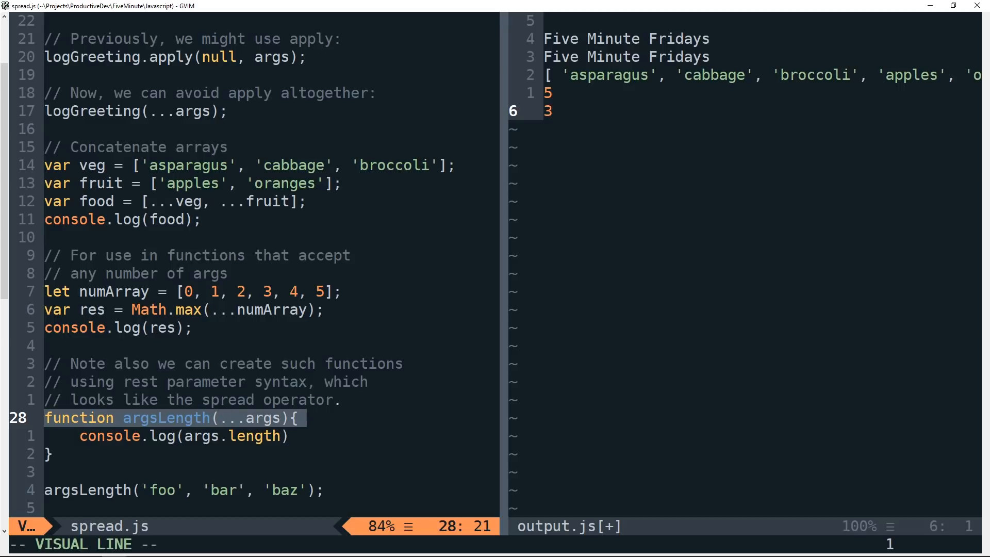
pyautogui.press('Escape')
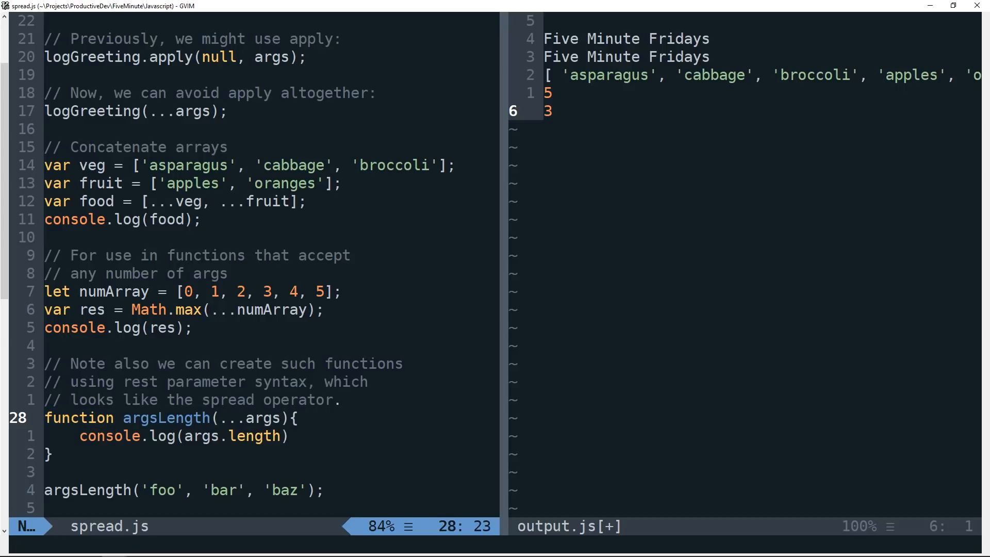
pyautogui.press('V')
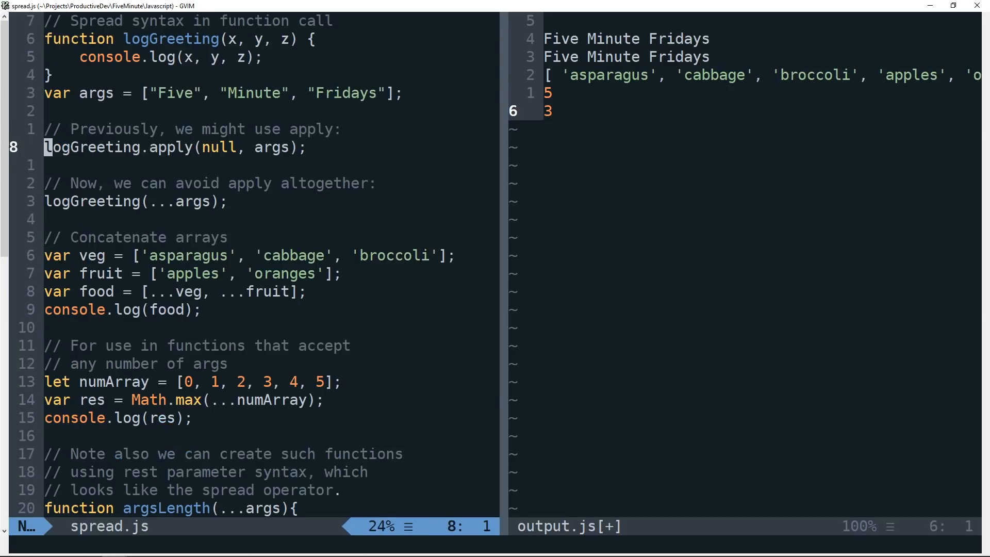
pyautogui.press('G')
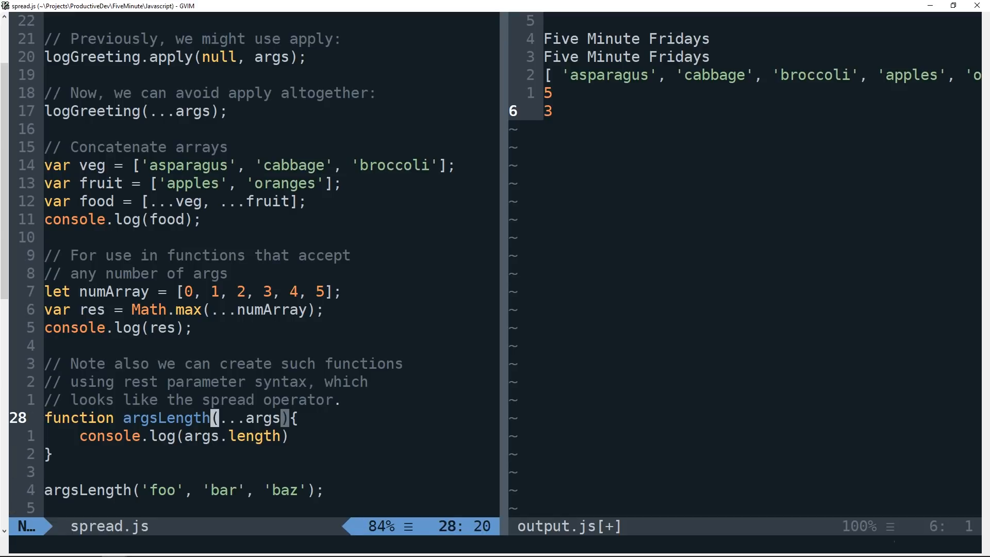
pyautogui.press('l')
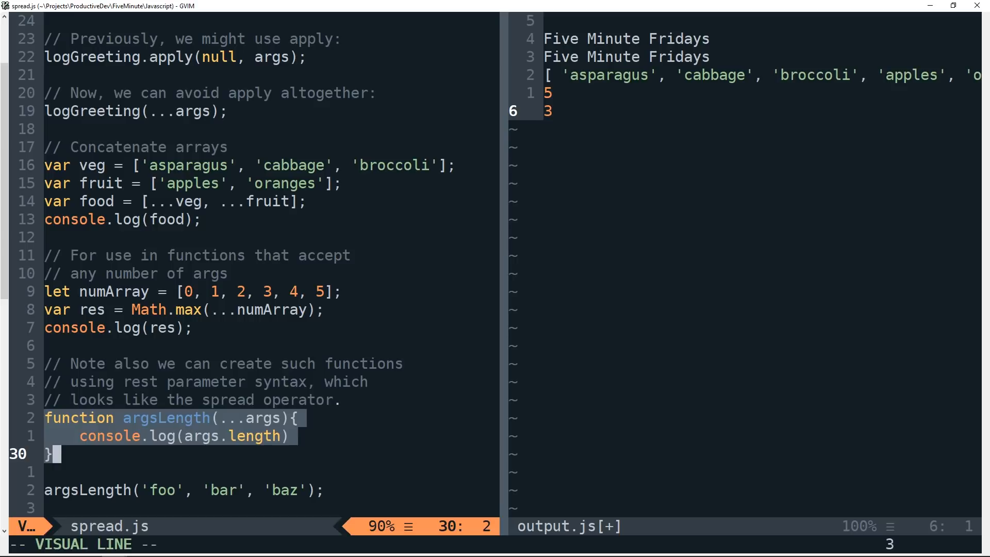
pyautogui.press('Escape')
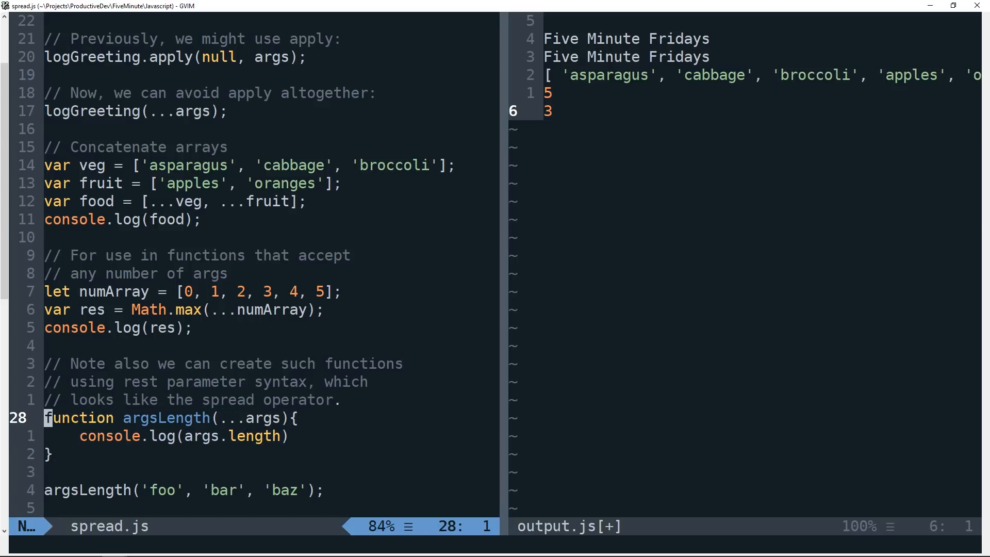